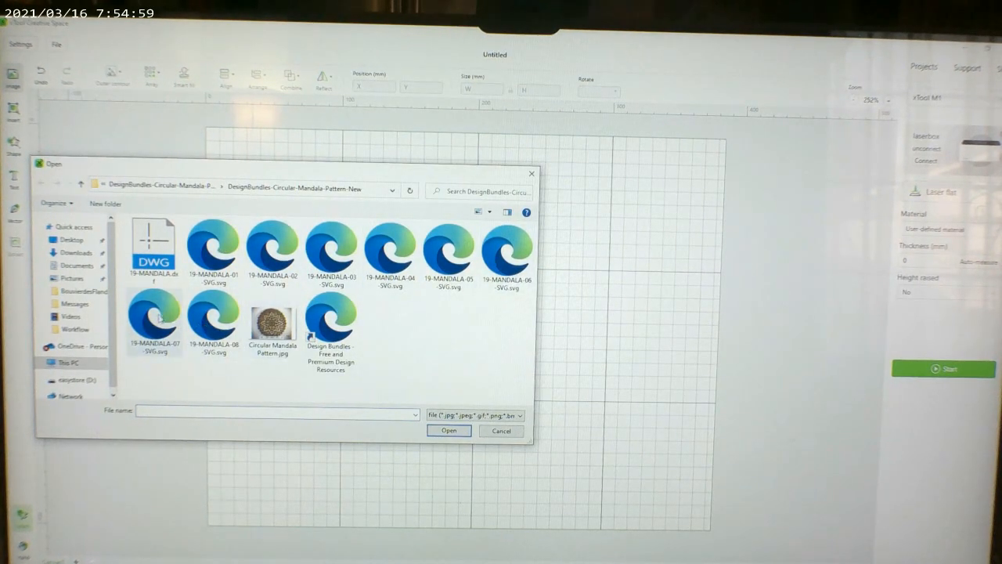
Import the DWG mandala file, placing eight mandala designs on the canvas.
left_click(154, 242)
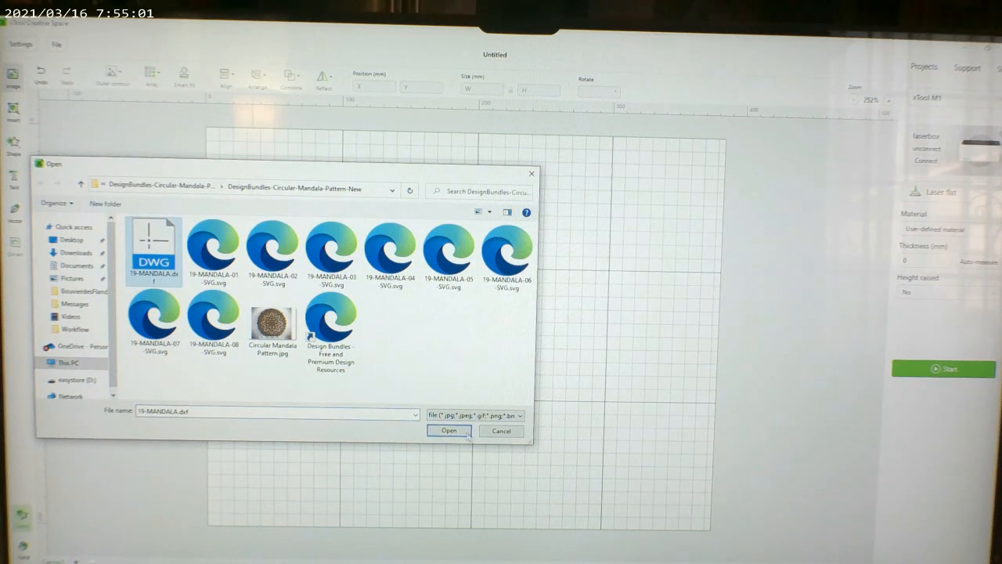
left_click(448, 430)
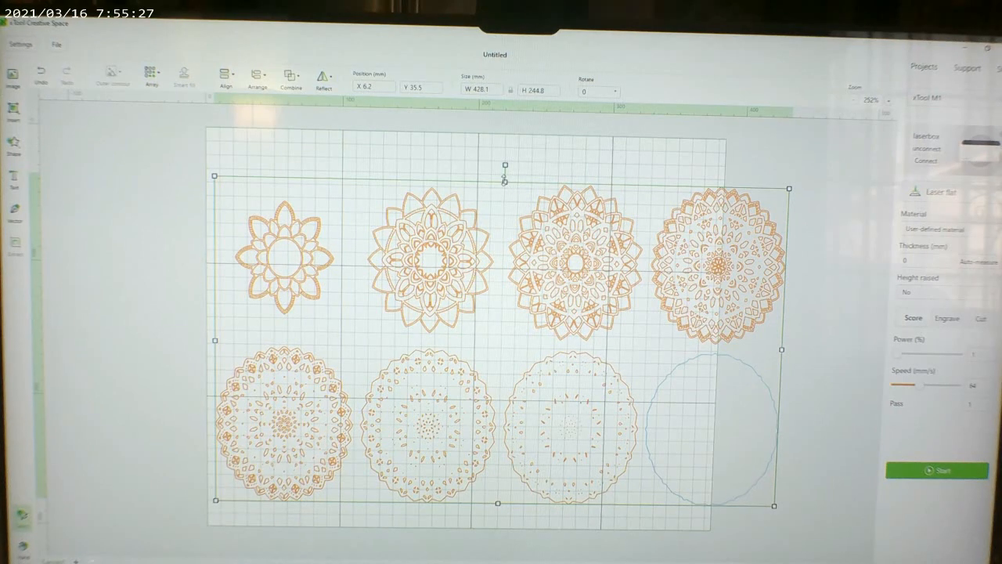
Nudge a design upward and select the third mandala in the top row.
left_click_drag(504, 176, 505, 144)
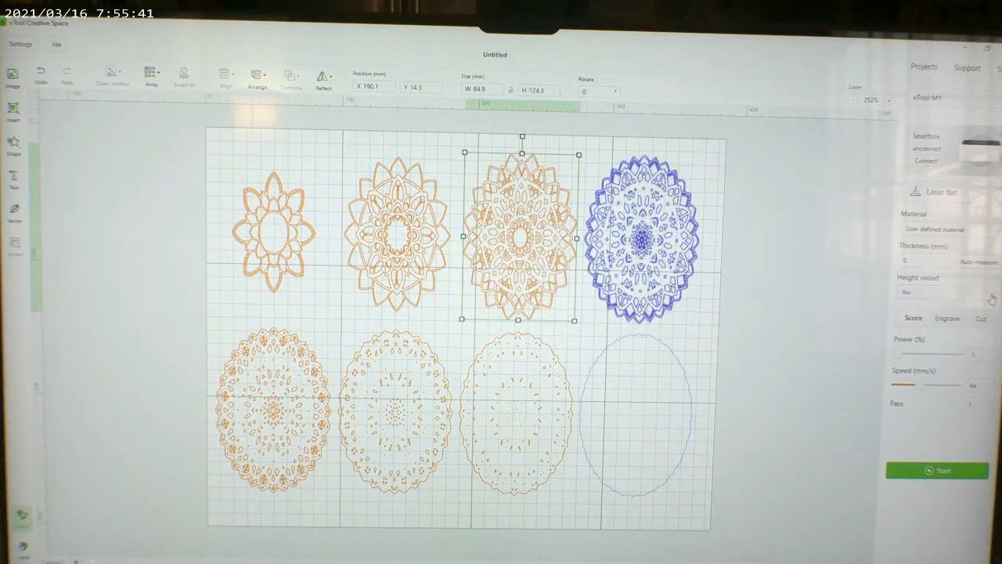
left_click(398, 232)
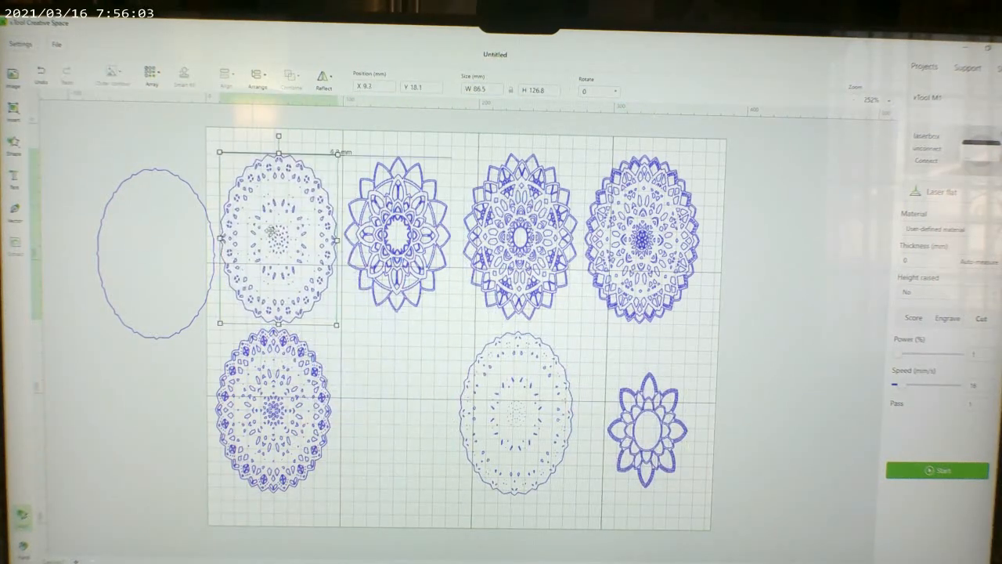
Move the plain oval from off-board into the empty bottom-row cell, then select the top-right mandala.
left_click_drag(279, 242, 305, 414)
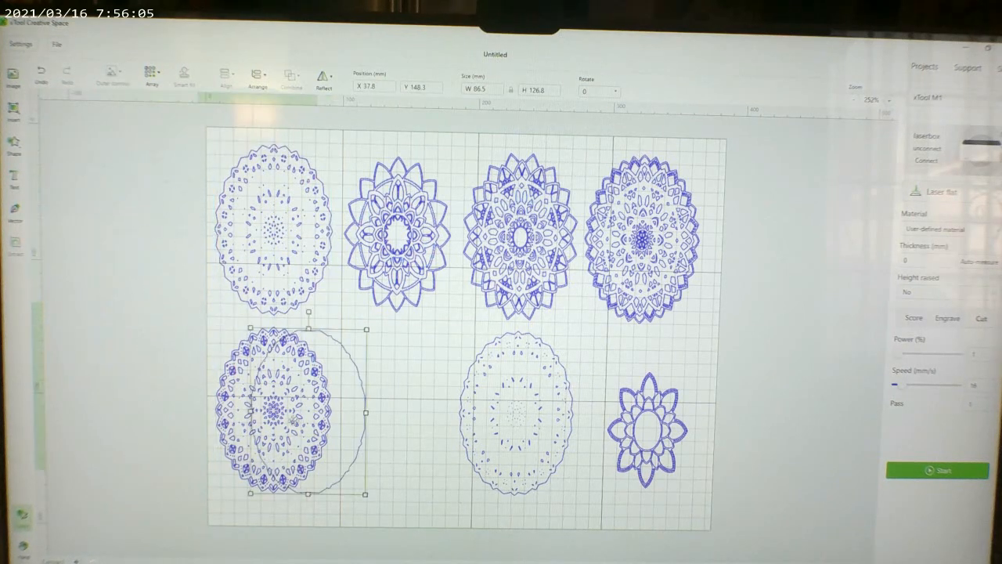
left_click_drag(291, 415, 395, 415)
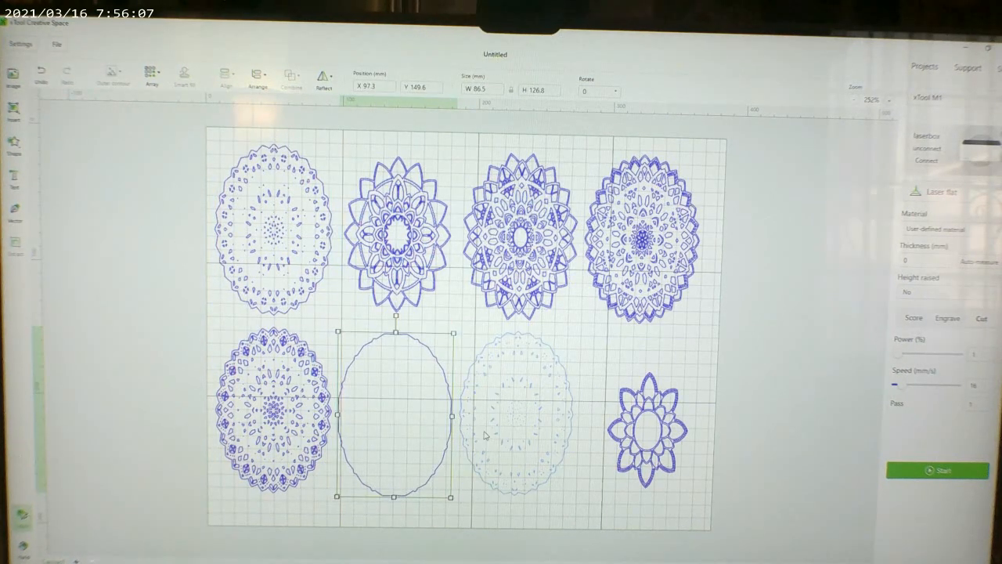
left_click(645, 238)
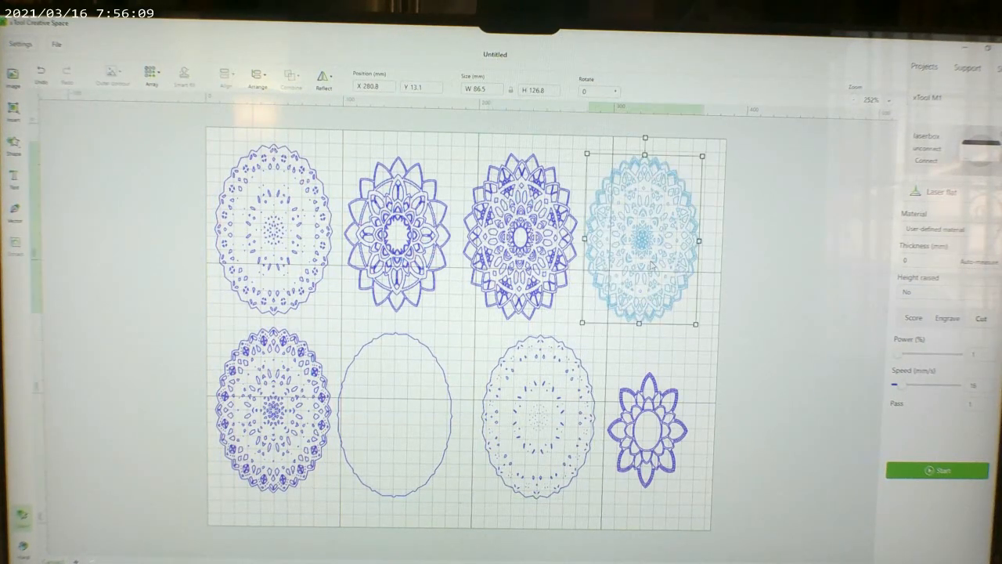